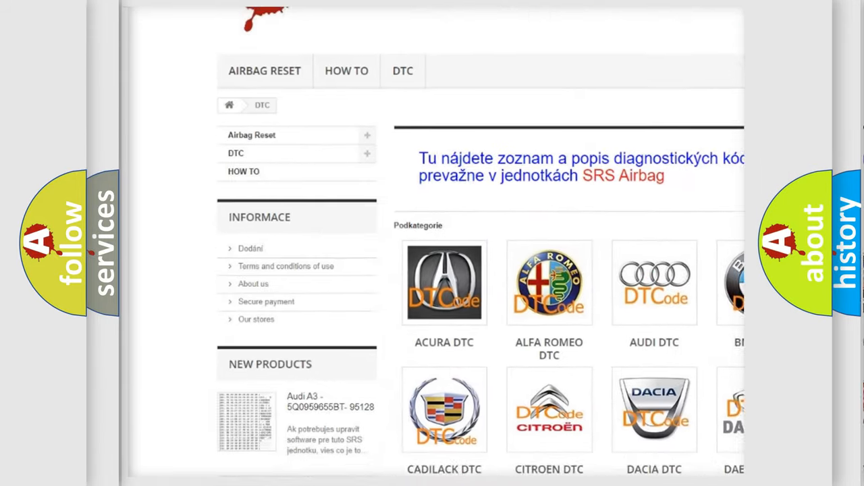
scroll(down, 3)
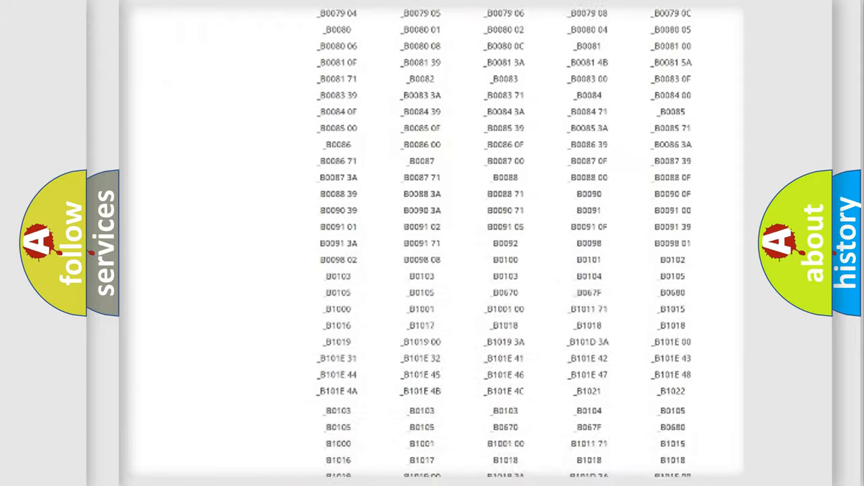
scroll(down, 3)
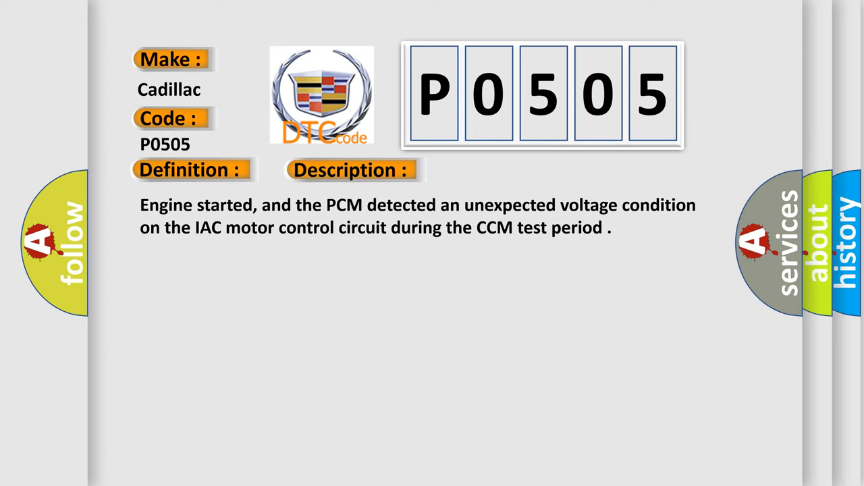
click(494, 169)
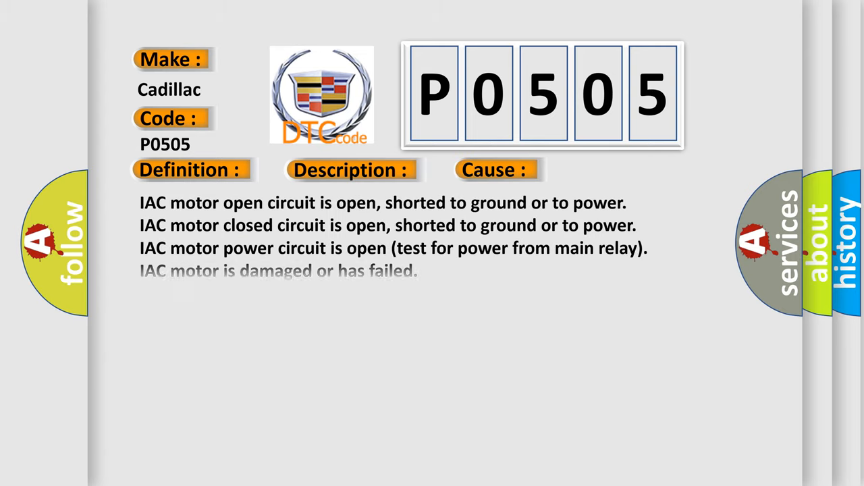